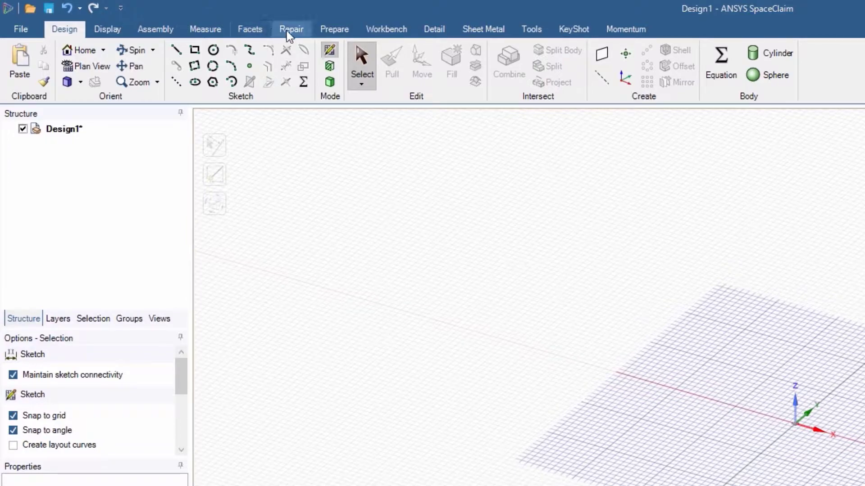
pyautogui.moveTo(334, 29)
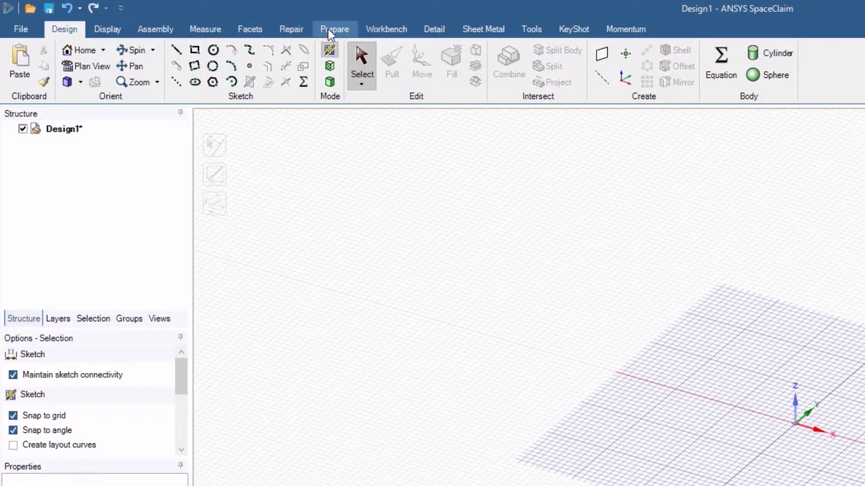
pyautogui.moveTo(75, 120)
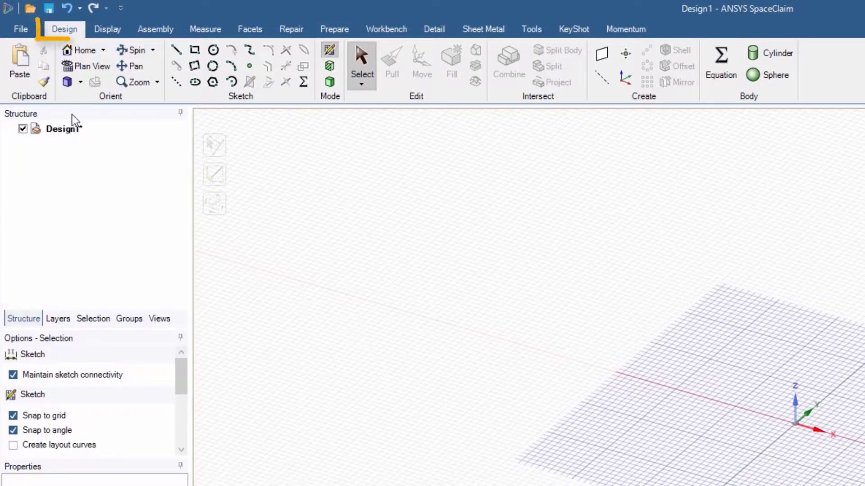
pyautogui.moveTo(64, 29)
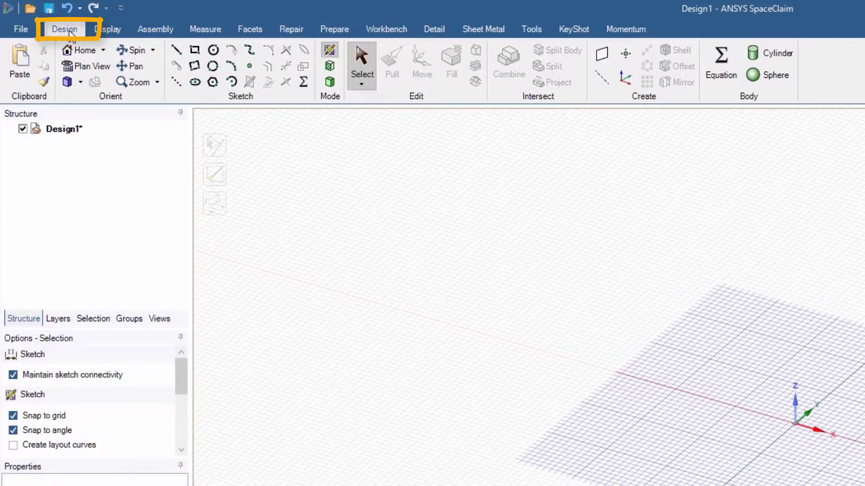
pyautogui.moveTo(110, 109)
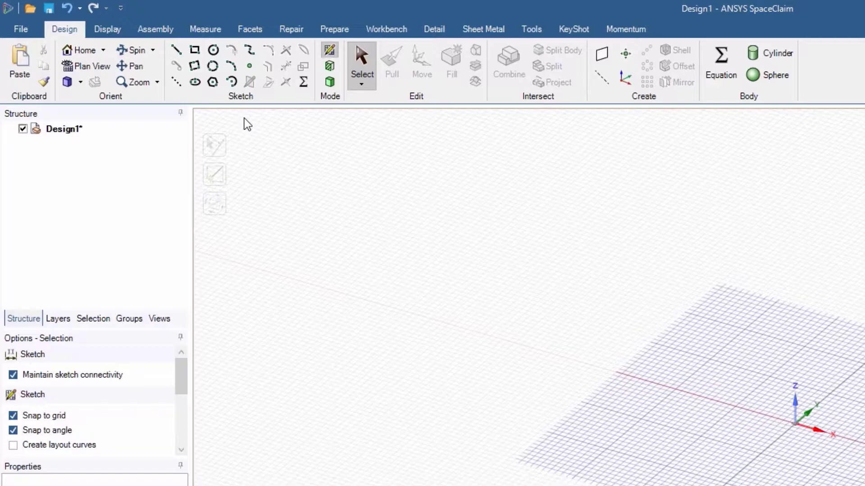
pyautogui.moveTo(266, 131)
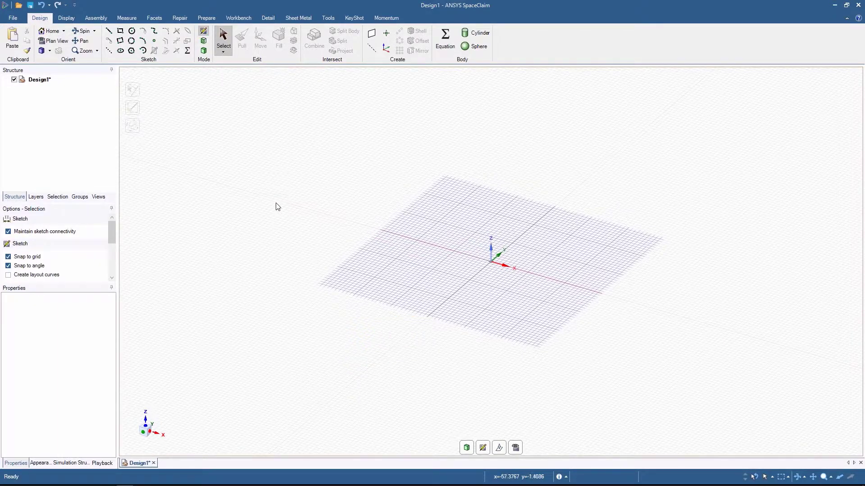
pyautogui.moveTo(220, 95)
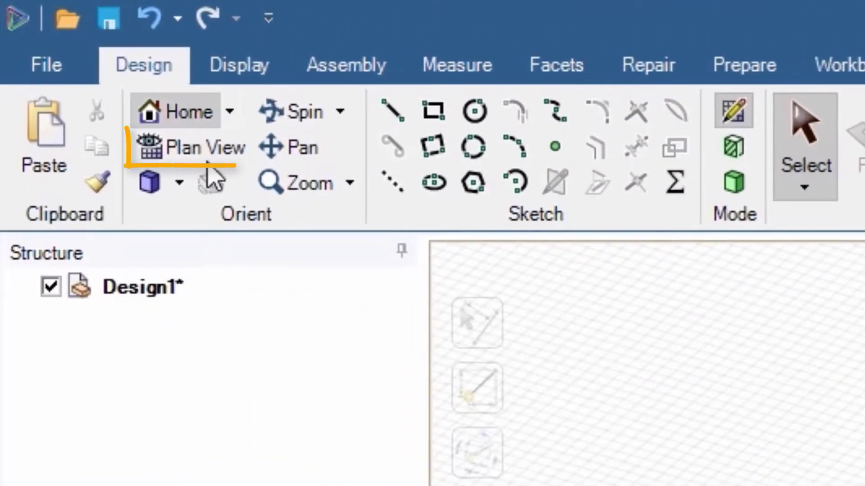
pyautogui.moveTo(190, 128)
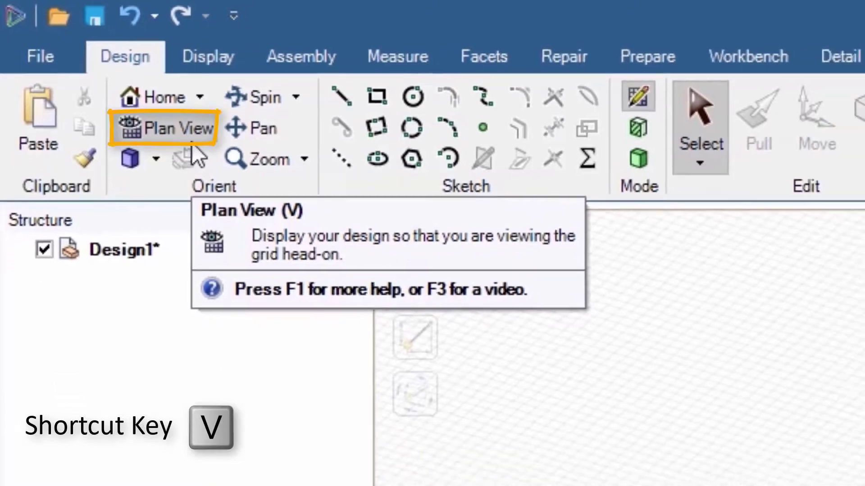
# Switch to plan view so the empty sketch grid shows head-on with centred X and Y axes.
pyautogui.click(171, 127)
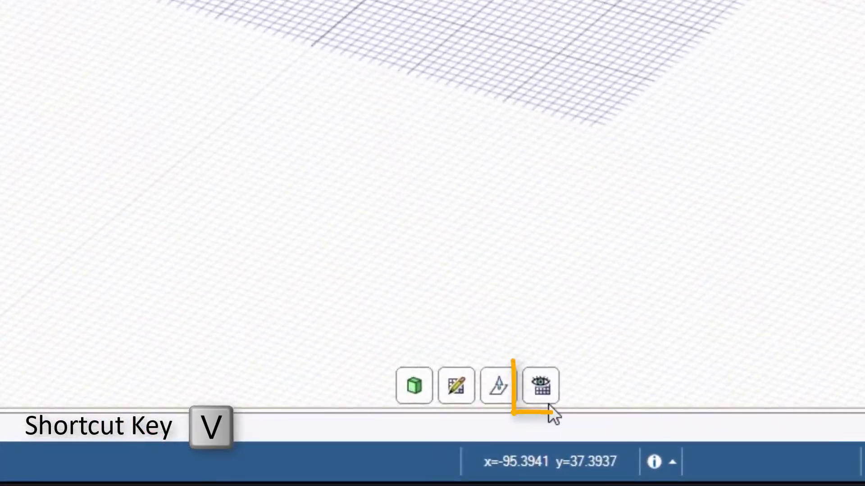
pyautogui.click(540, 384)
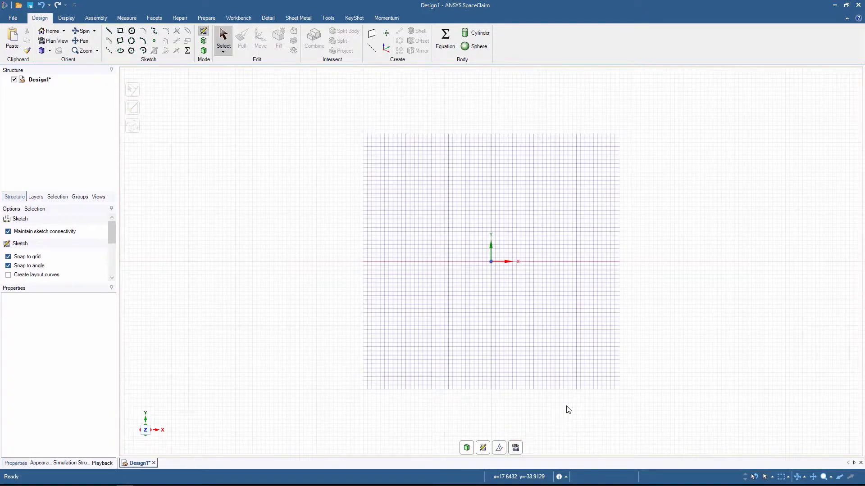
pyautogui.moveTo(520, 465)
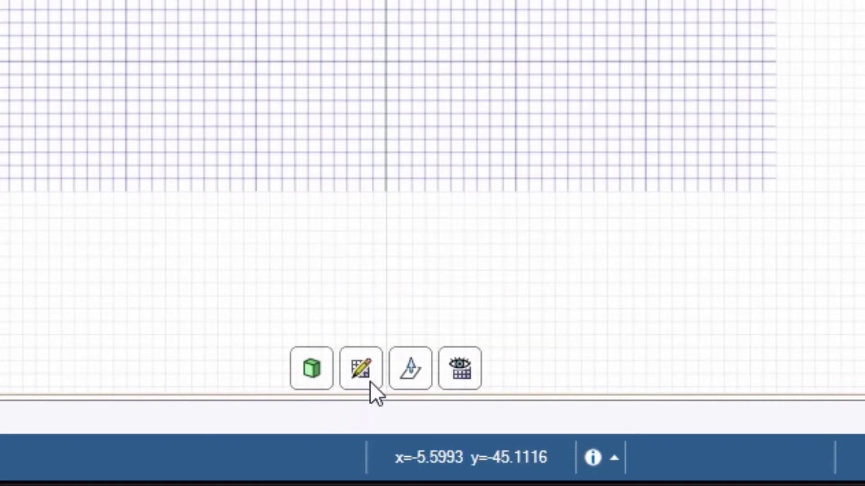
pyautogui.moveTo(362, 368)
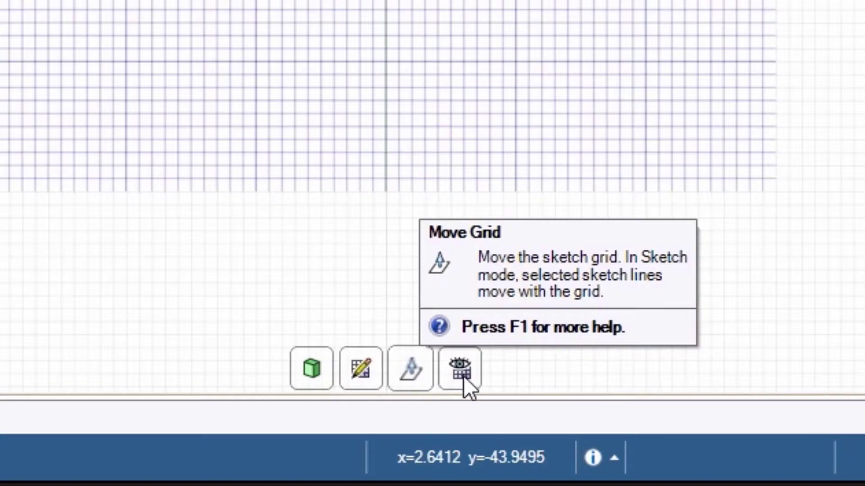
pyautogui.moveTo(460, 368)
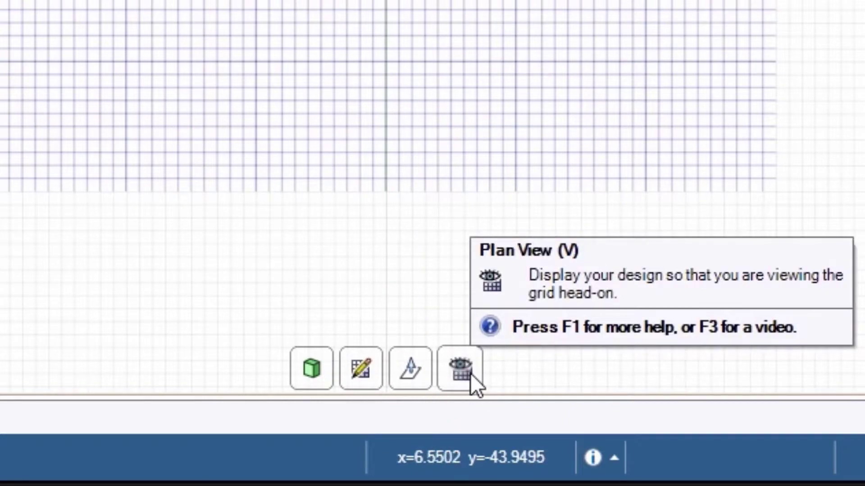
pyautogui.click(460, 370)
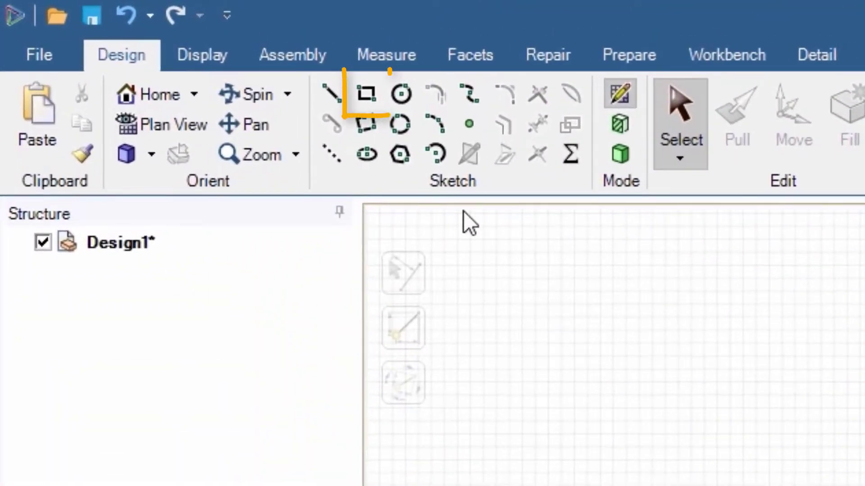
pyautogui.moveTo(366, 91)
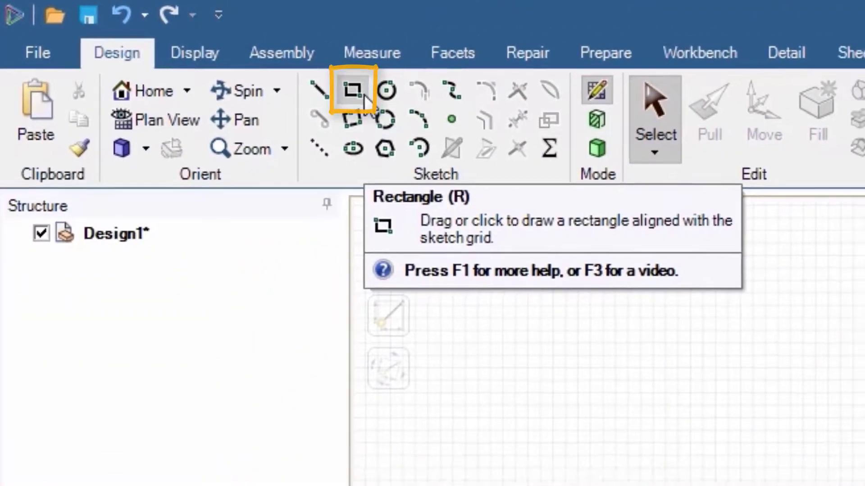
# Draw a 27 mm × 8 mm rectangle around the origin with the Rectangle tool.
pyautogui.click(353, 91)
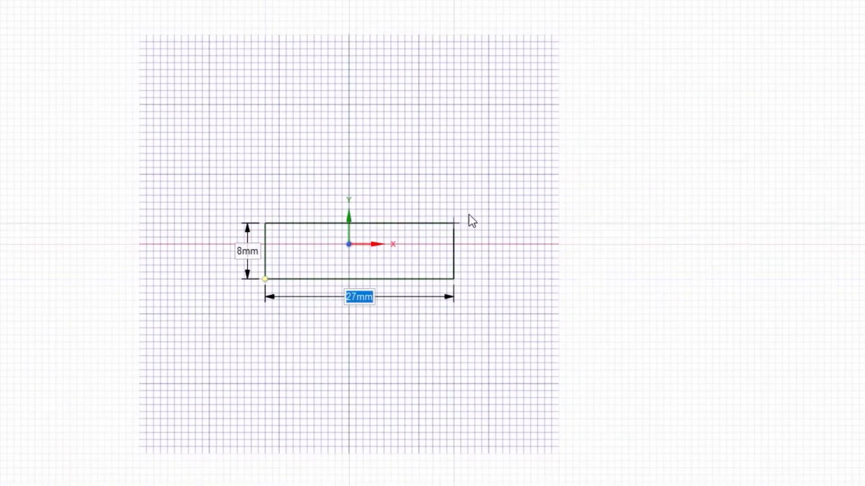
pyautogui.press('tab')
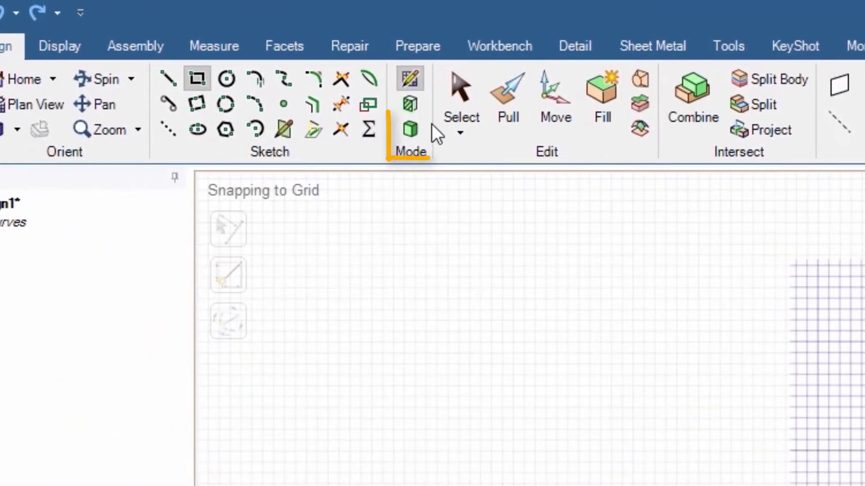
pyautogui.moveTo(410, 126)
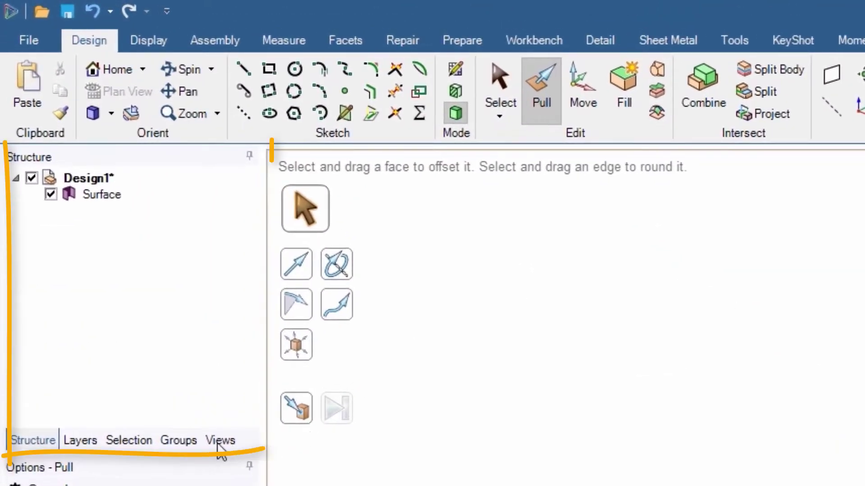
pyautogui.moveTo(94, 400)
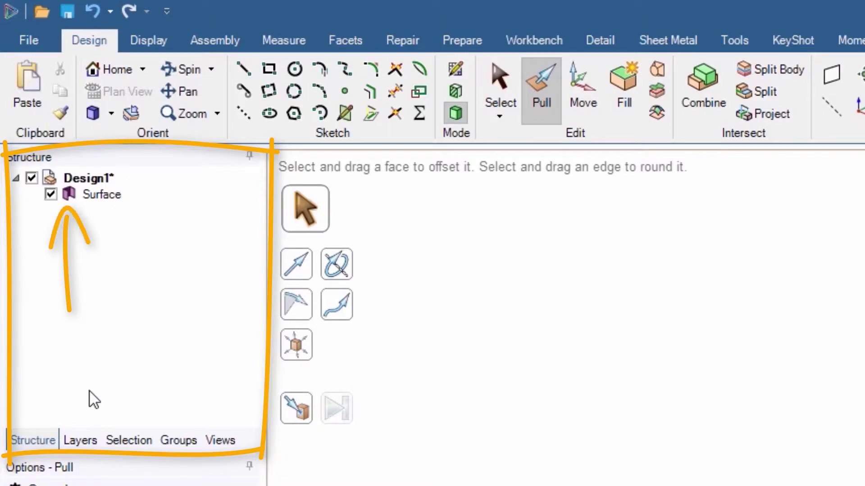
pyautogui.moveTo(110, 217)
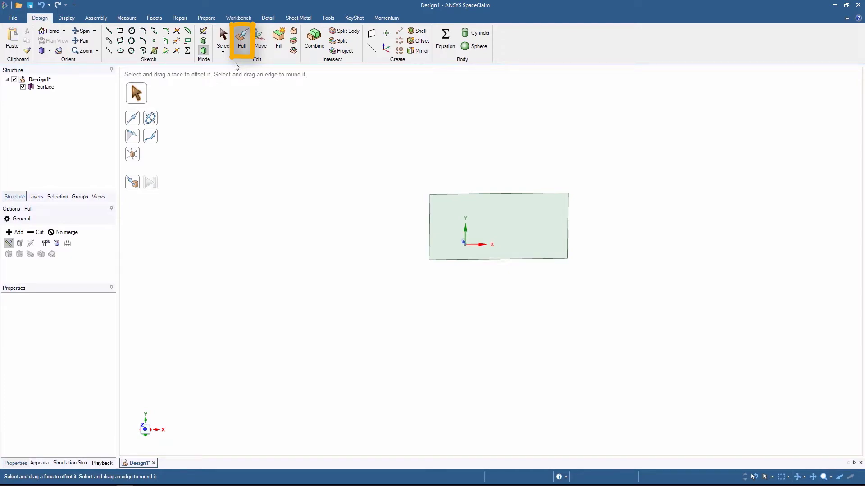
# Pull the rectangular surface upward into a solid body under Design1.
pyautogui.click(497, 226)
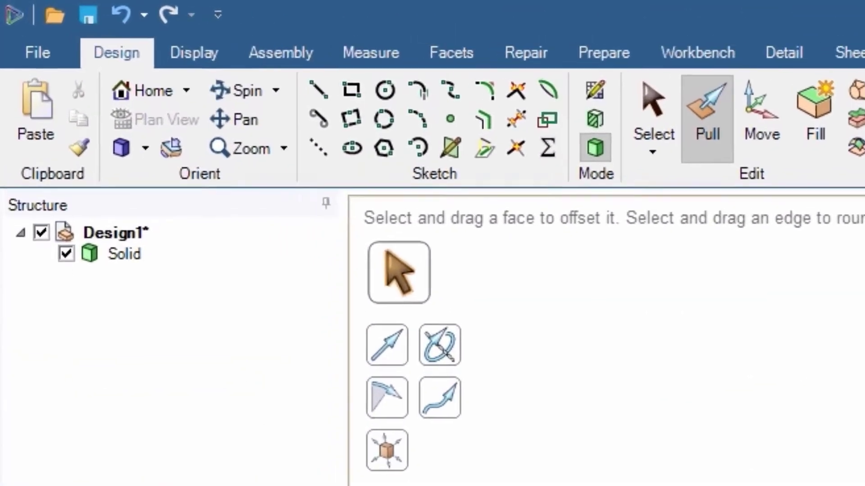
# Orient the block to the Isometric view and return to the Select tool.
pyautogui.click(146, 149)
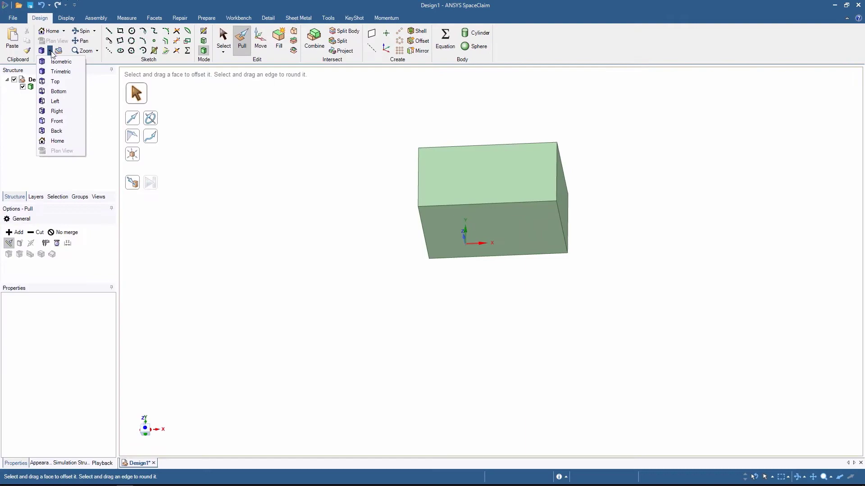
pyautogui.click(56, 121)
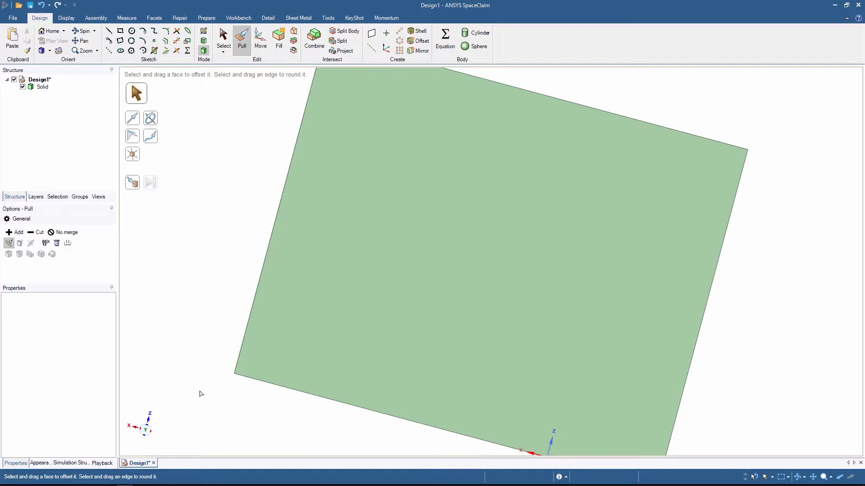
pyautogui.click(224, 39)
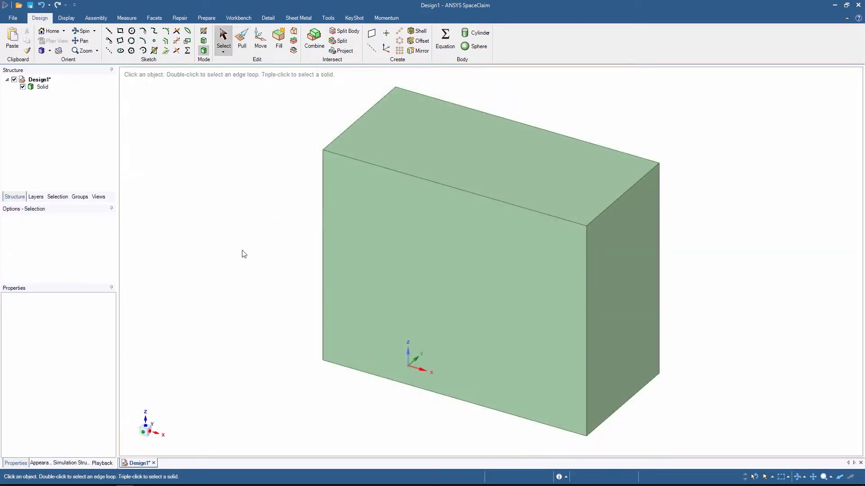
# Select the block's front, side and bottom faces together and bring up the selection radial menu.
pyautogui.press('s')
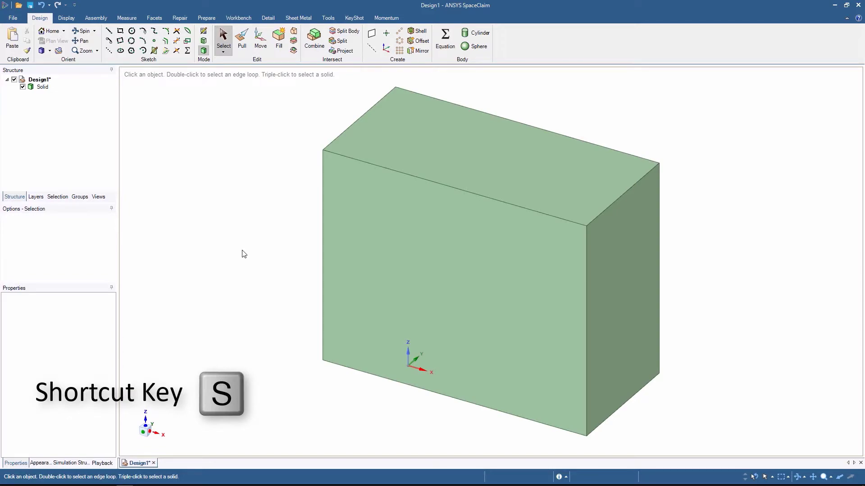
pyautogui.click(448, 242)
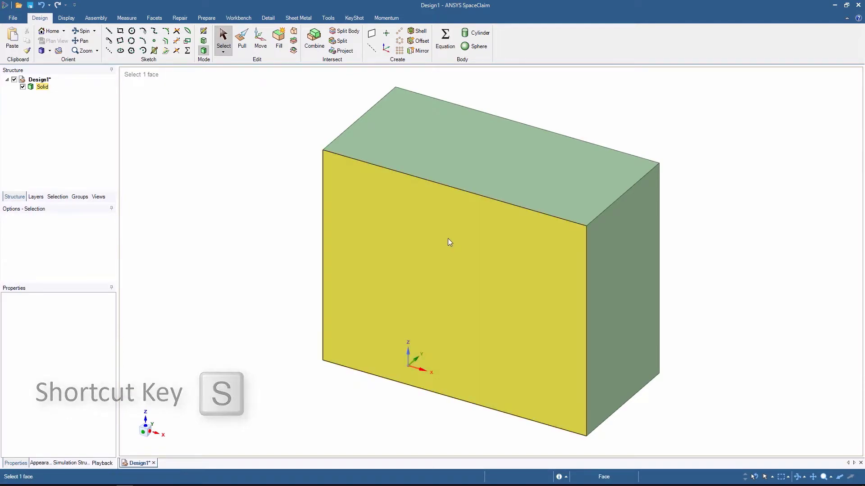
pyautogui.click(450, 242)
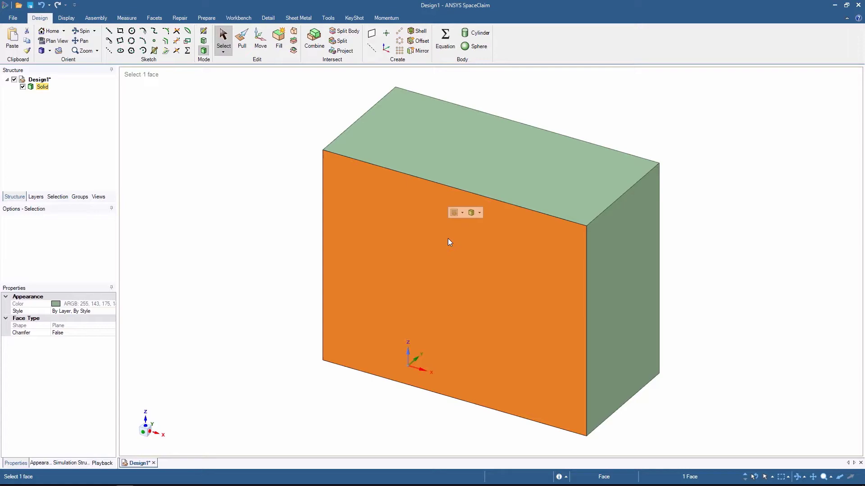
pyautogui.click(468, 224)
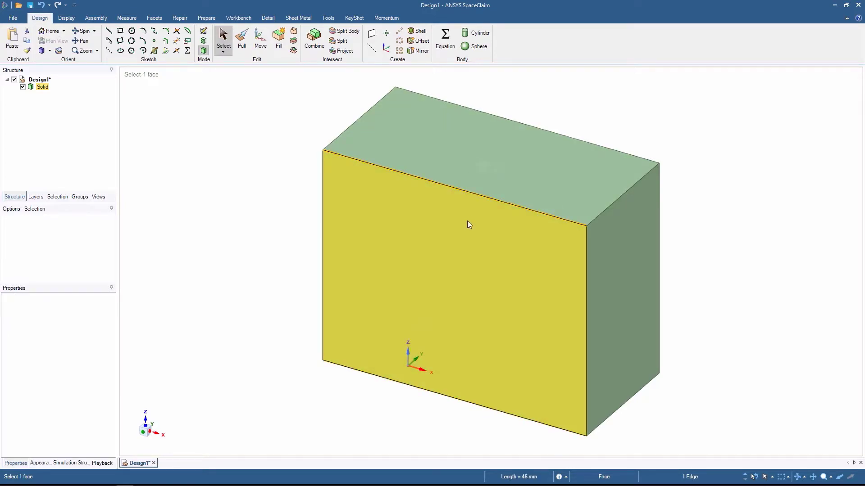
pyautogui.click(468, 224)
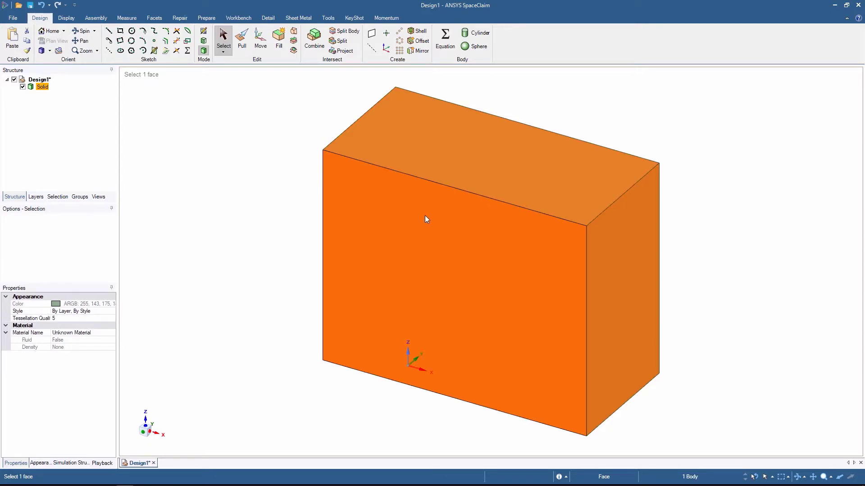
pyautogui.click(285, 137)
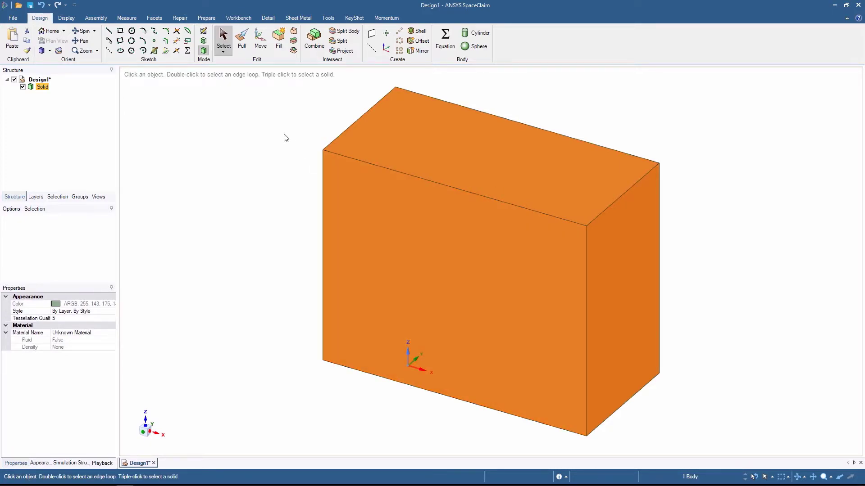
pyautogui.moveTo(281, 117)
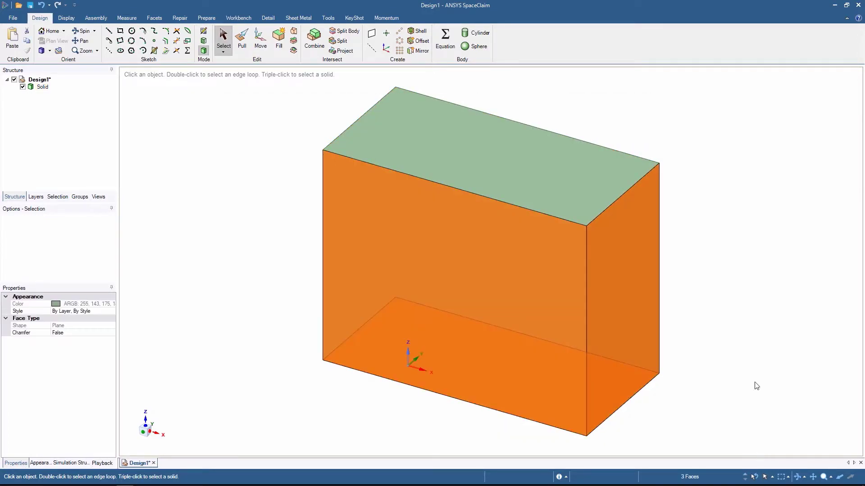
pyautogui.press('o')
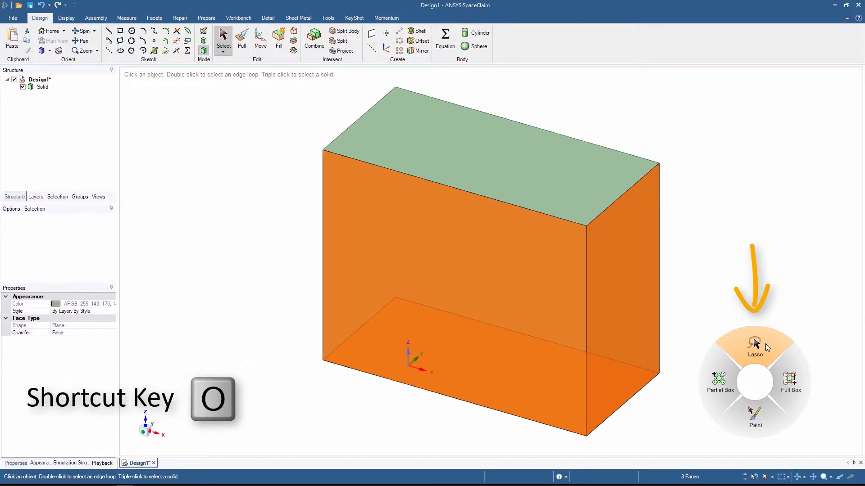
pyautogui.moveTo(761, 434)
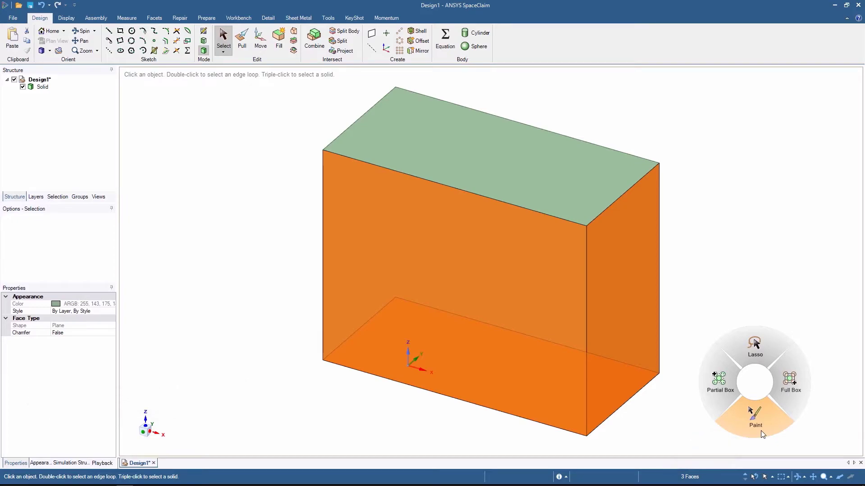
# Choose paint selection, then sketch a centred circle on the top face imprinting a separate circular region.
pyautogui.click(755, 419)
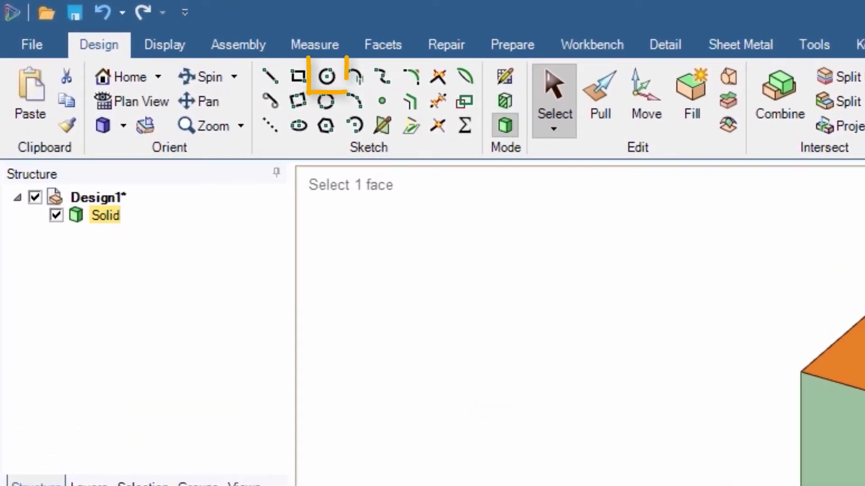
pyautogui.click(325, 76)
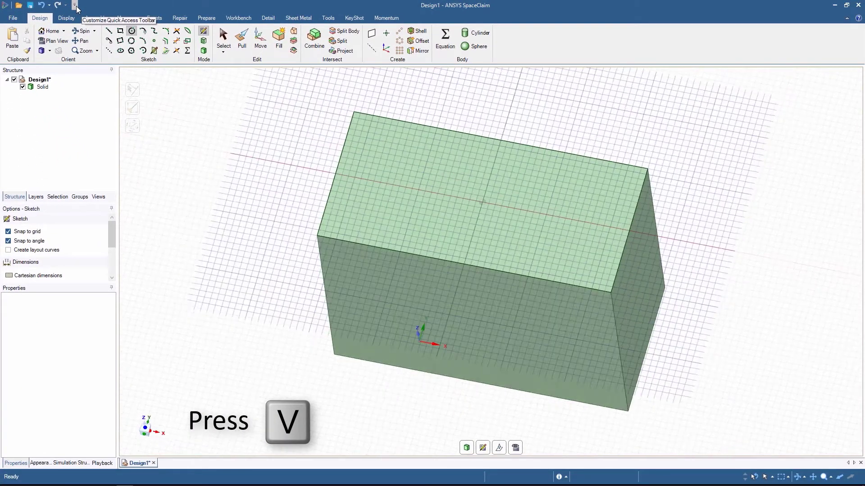
pyautogui.press('v')
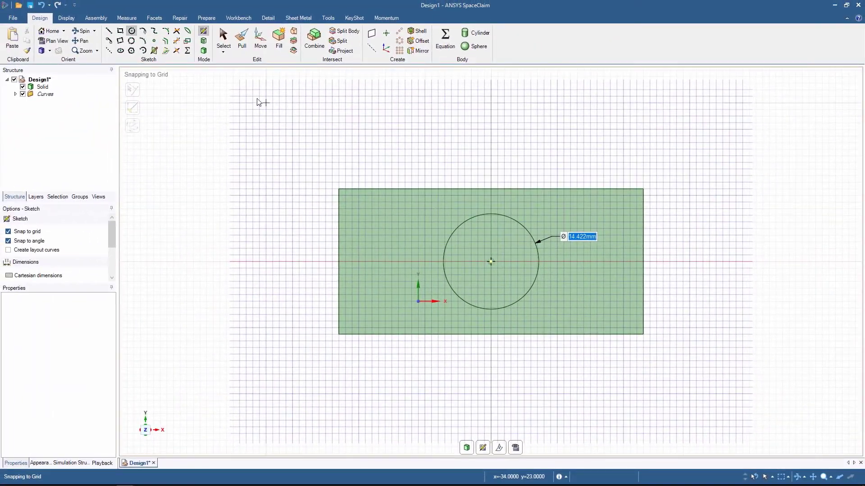
pyautogui.click(241, 36)
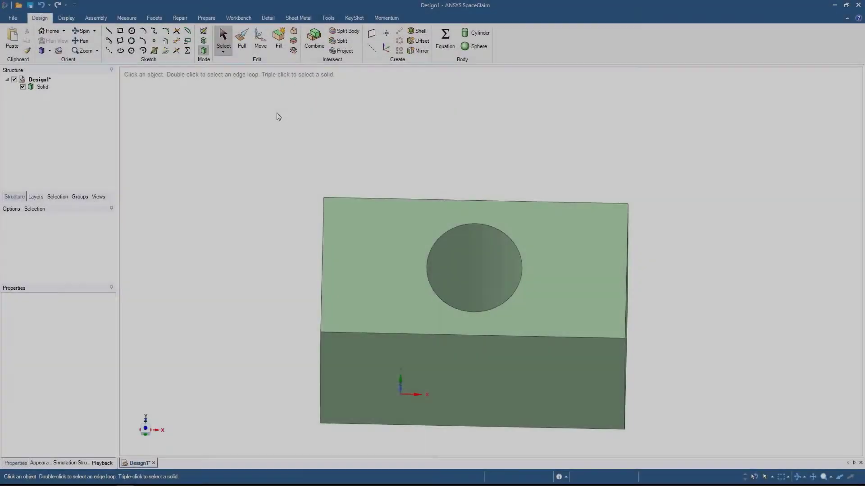
pyautogui.moveTo(259, 39)
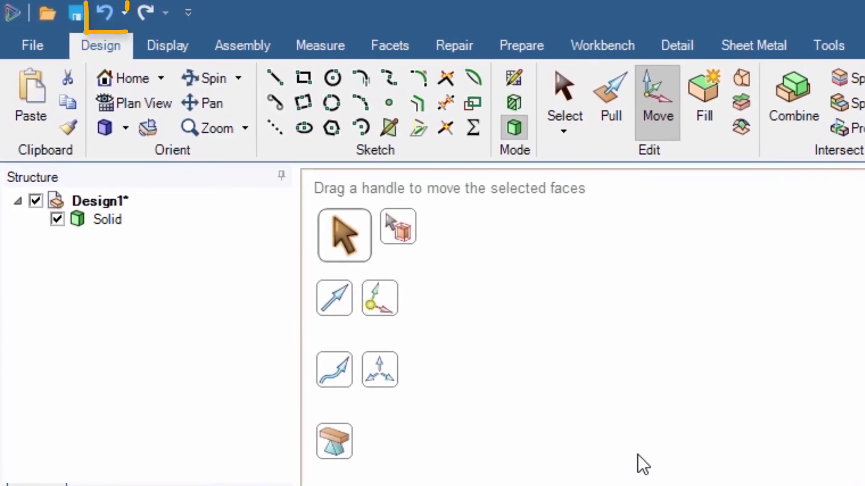
pyautogui.moveTo(104, 11)
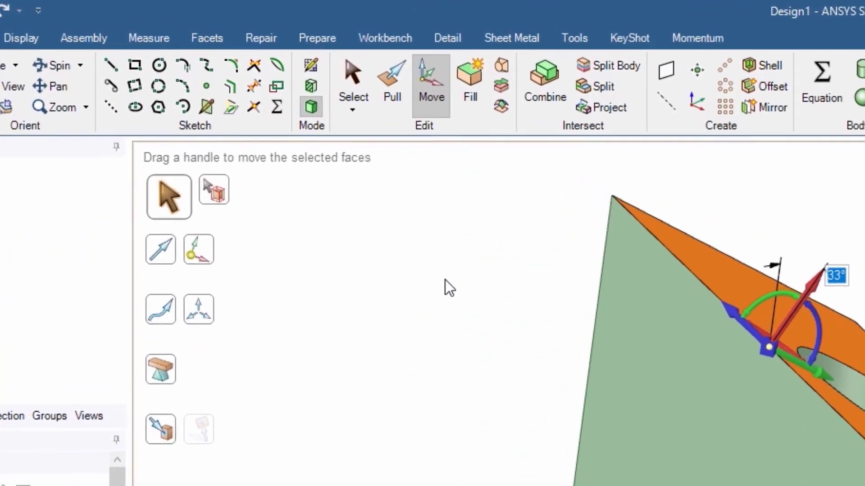
pyautogui.moveTo(392, 83)
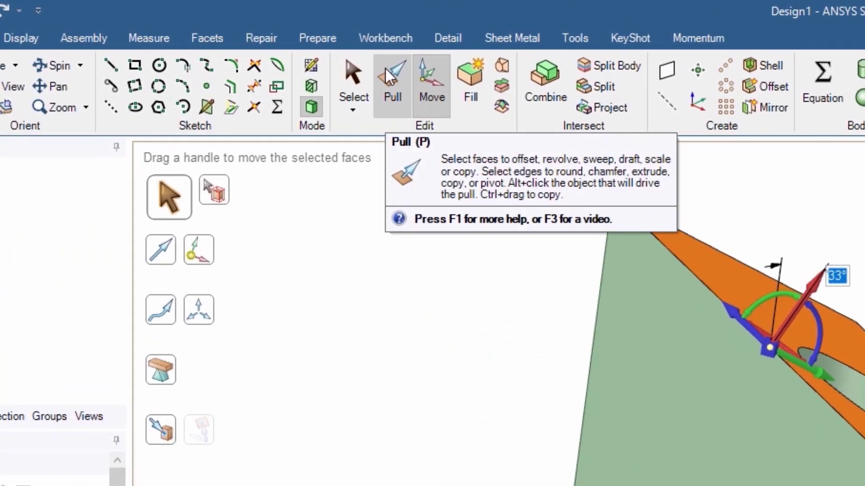
# Bring up the F1 help about pulling faces after tilting the top face 33 degrees.
pyautogui.press('f1')
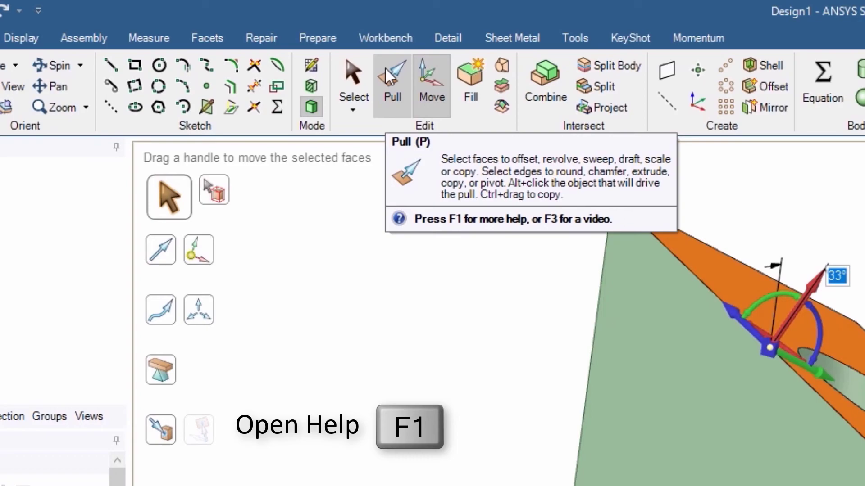